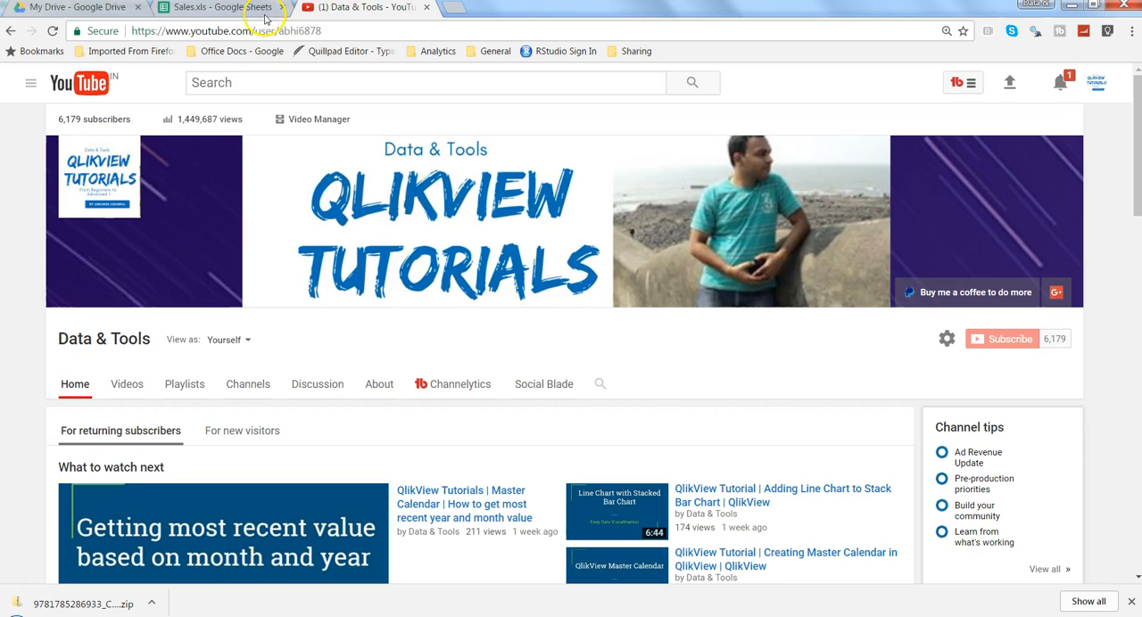
Step: Switch between browser tabs and land on the Sales.xls Google Sheet showing the Orders data
{"action": "left_click", "coordinate": [221, 8]}
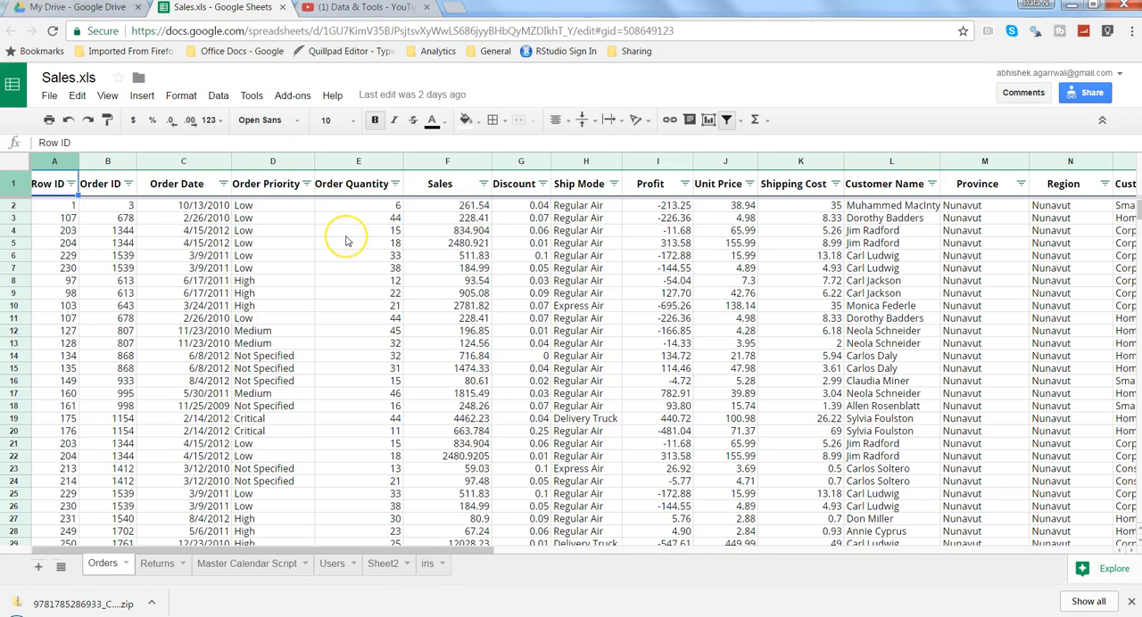
{"action": "mouse_move", "coordinate": [372, 184]}
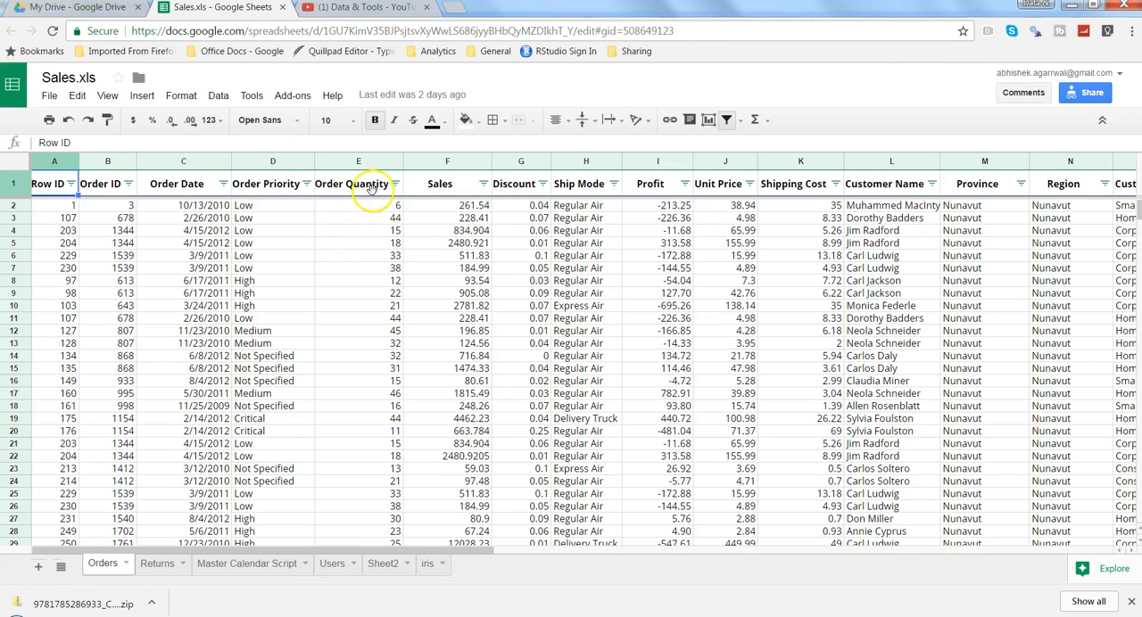
{"action": "mouse_move", "coordinate": [389, 20]}
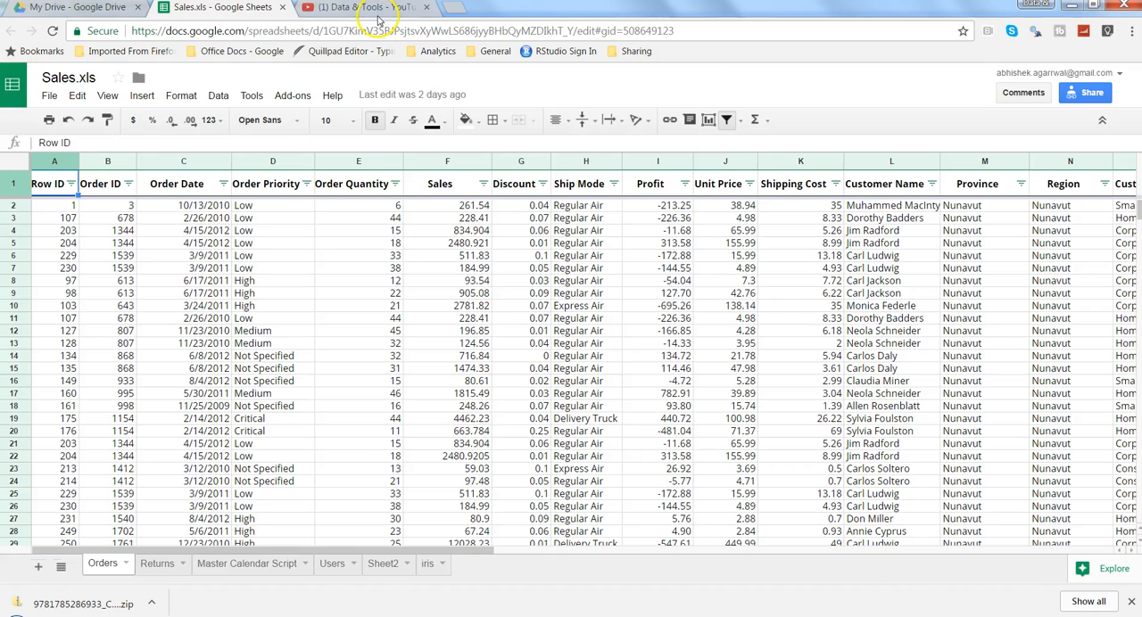
{"action": "left_click", "coordinate": [371, 6]}
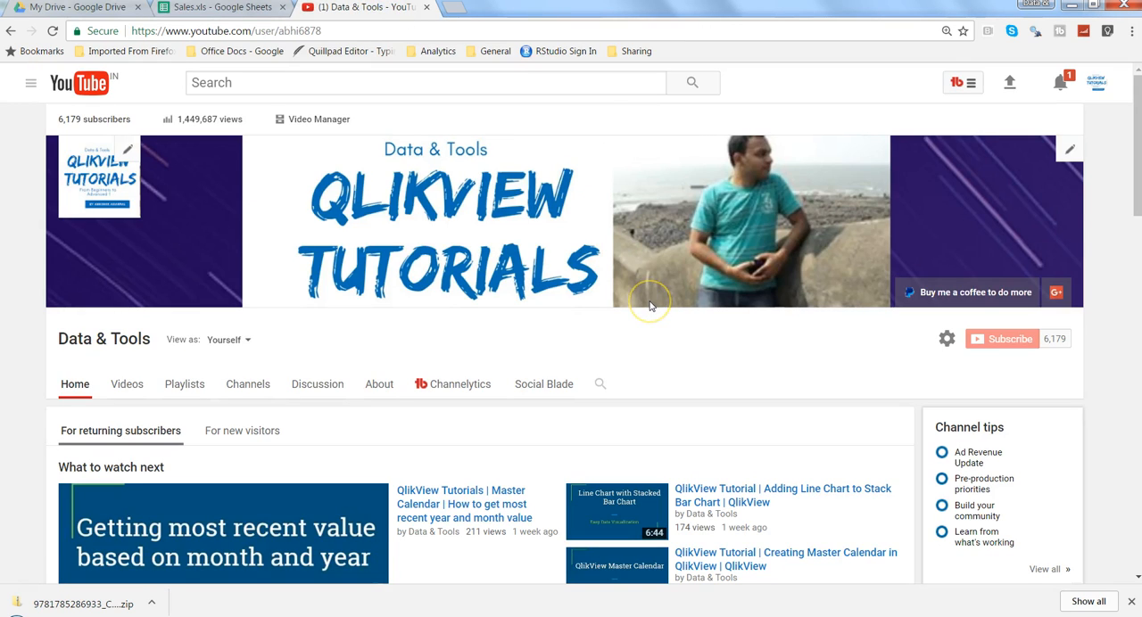
{"action": "mouse_move", "coordinate": [824, 329]}
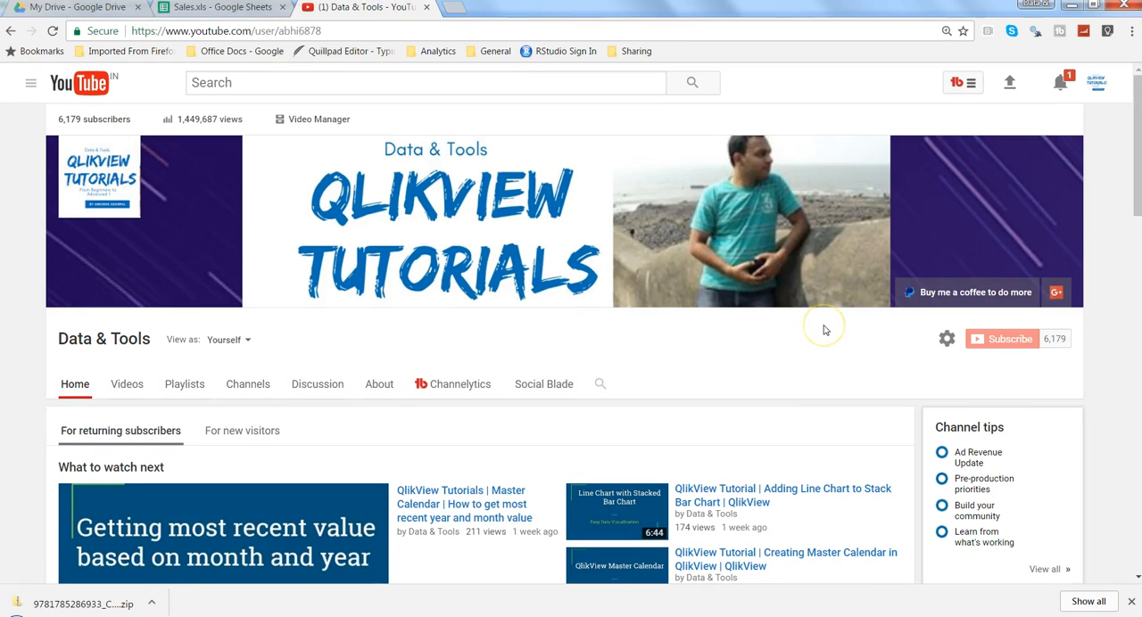
{"action": "mouse_move", "coordinate": [953, 401]}
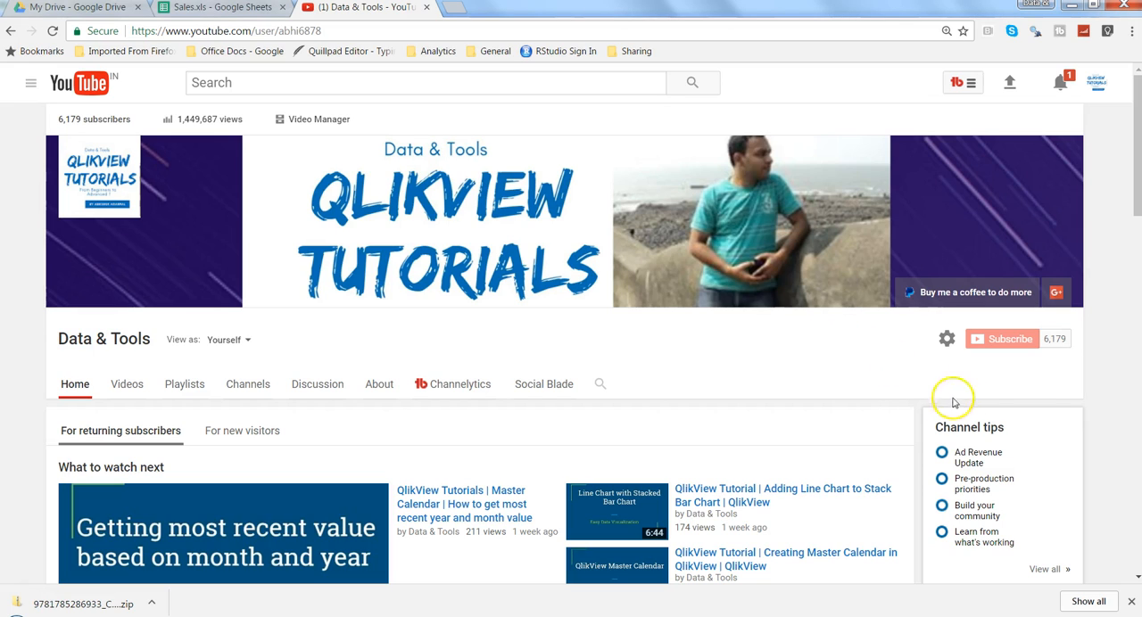
{"action": "mouse_move", "coordinate": [1006, 355]}
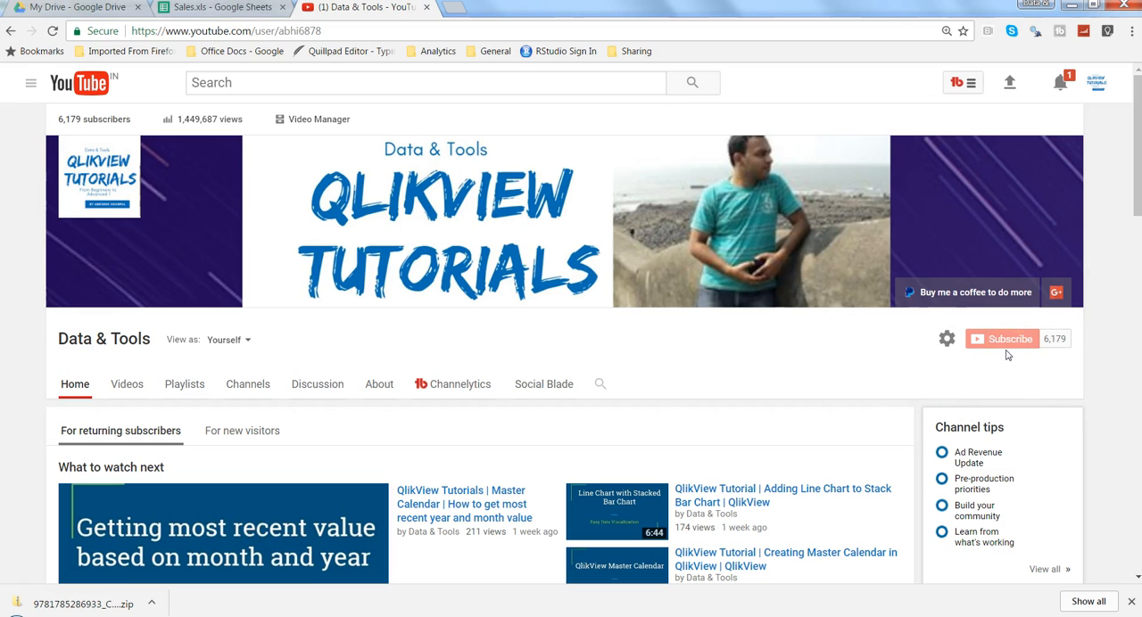
{"action": "mouse_move", "coordinate": [586, 230]}
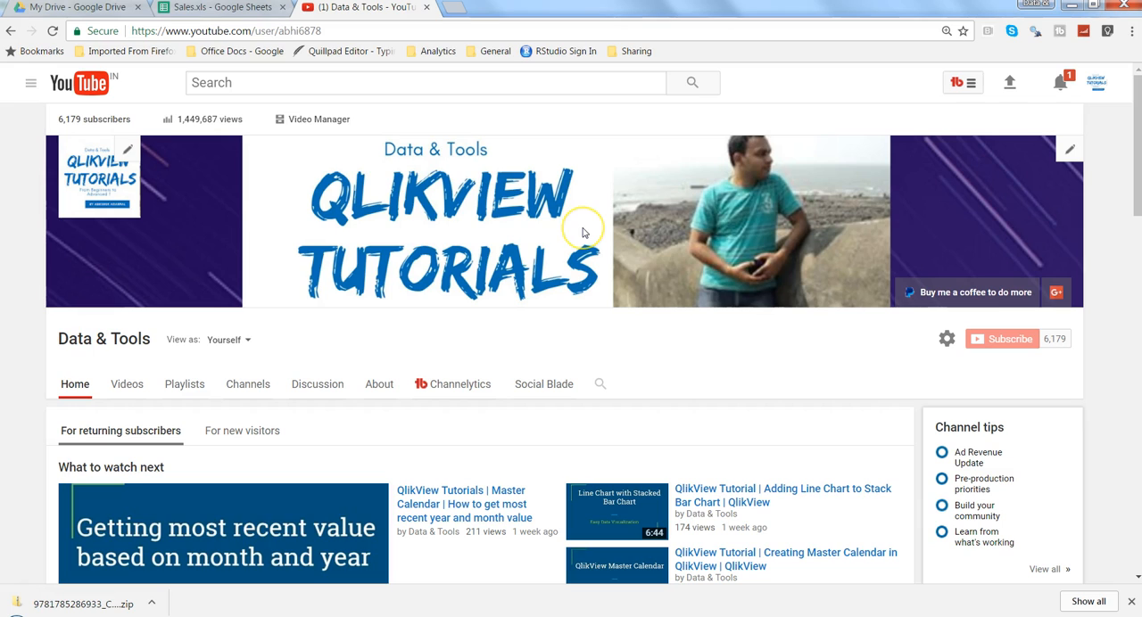
{"action": "mouse_move", "coordinate": [584, 231]}
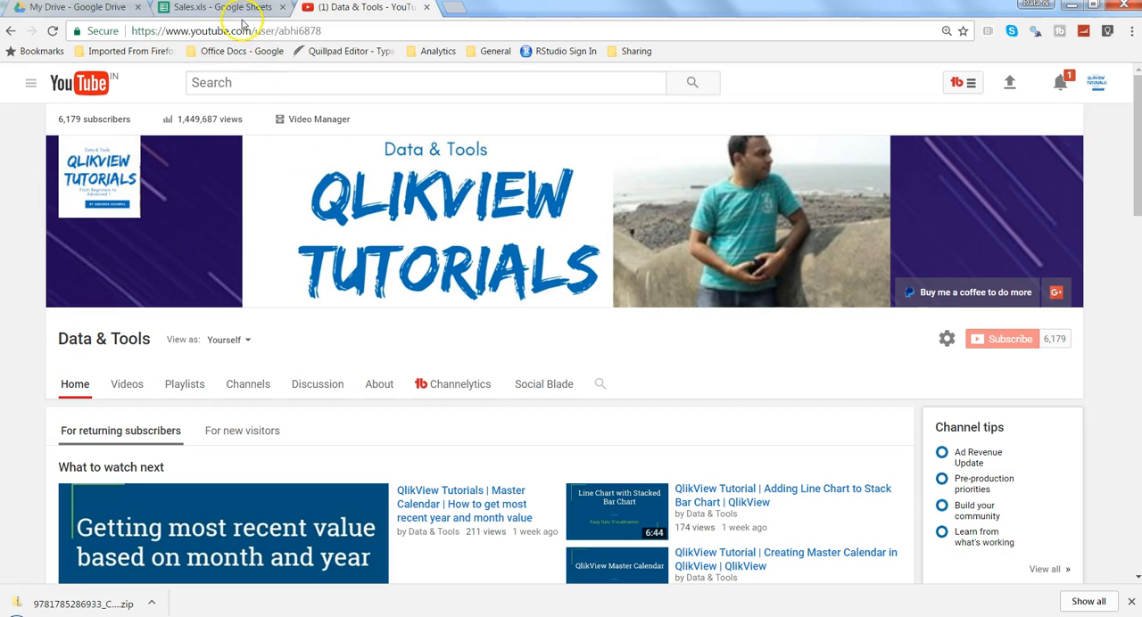
{"action": "left_click", "coordinate": [205, 7]}
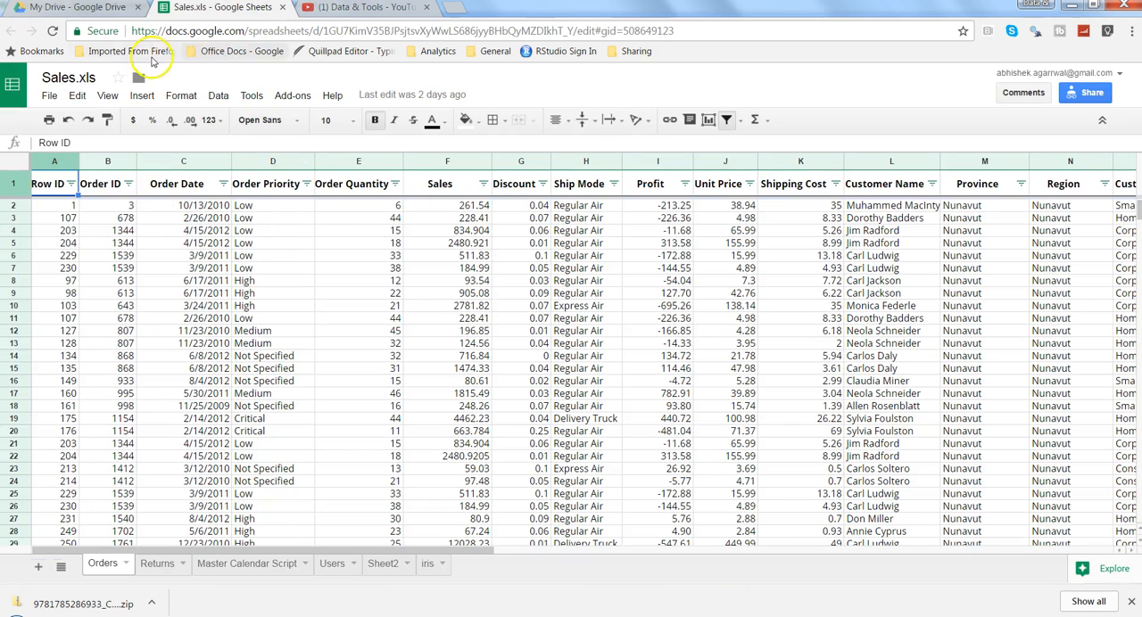
{"action": "mouse_move", "coordinate": [64, 14]}
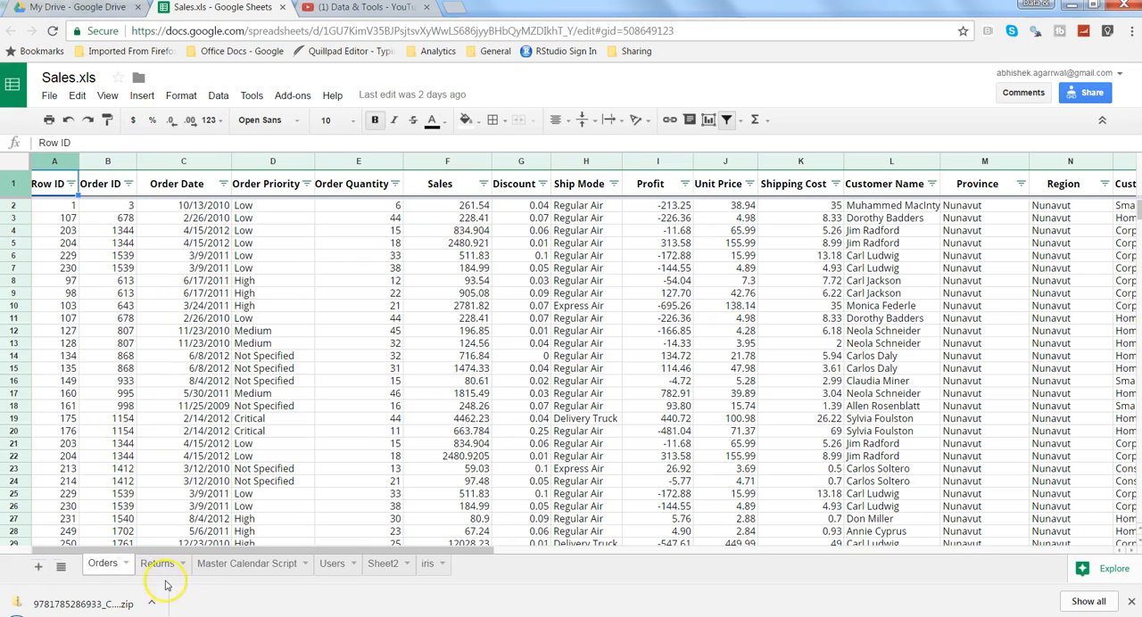
{"action": "mouse_move", "coordinate": [357, 589]}
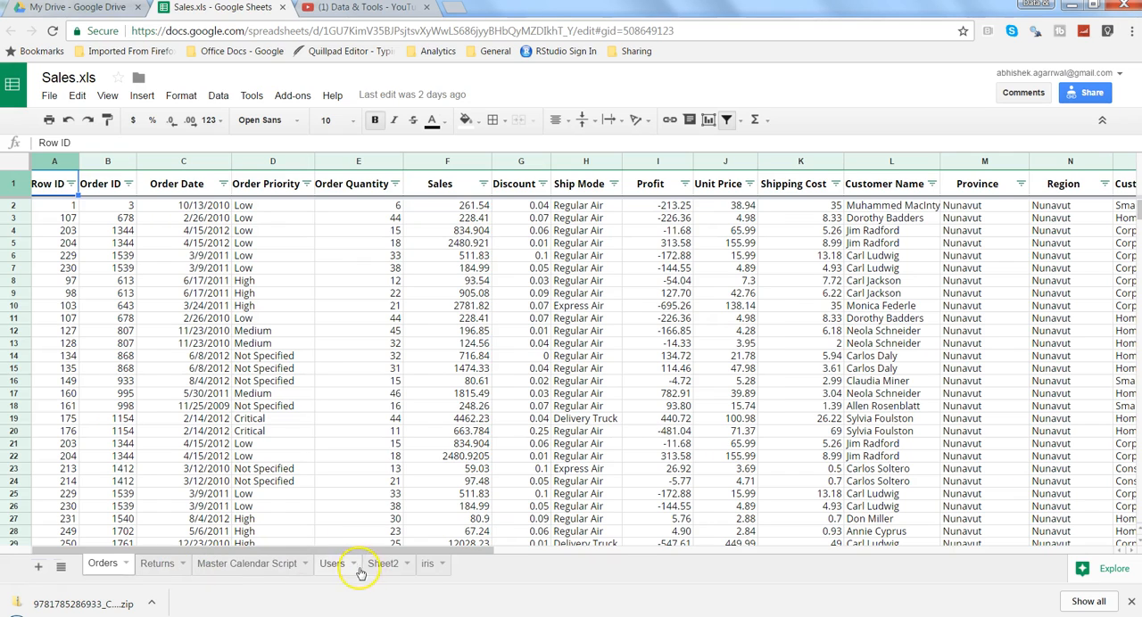
{"action": "mouse_move", "coordinate": [312, 574]}
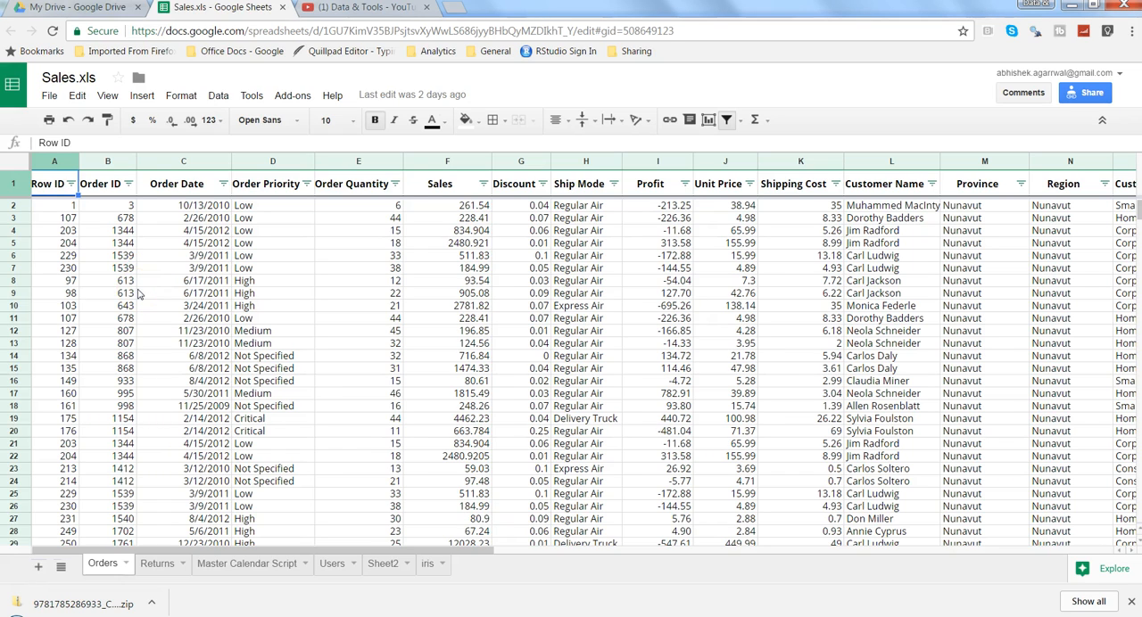
{"action": "mouse_move", "coordinate": [194, 331]}
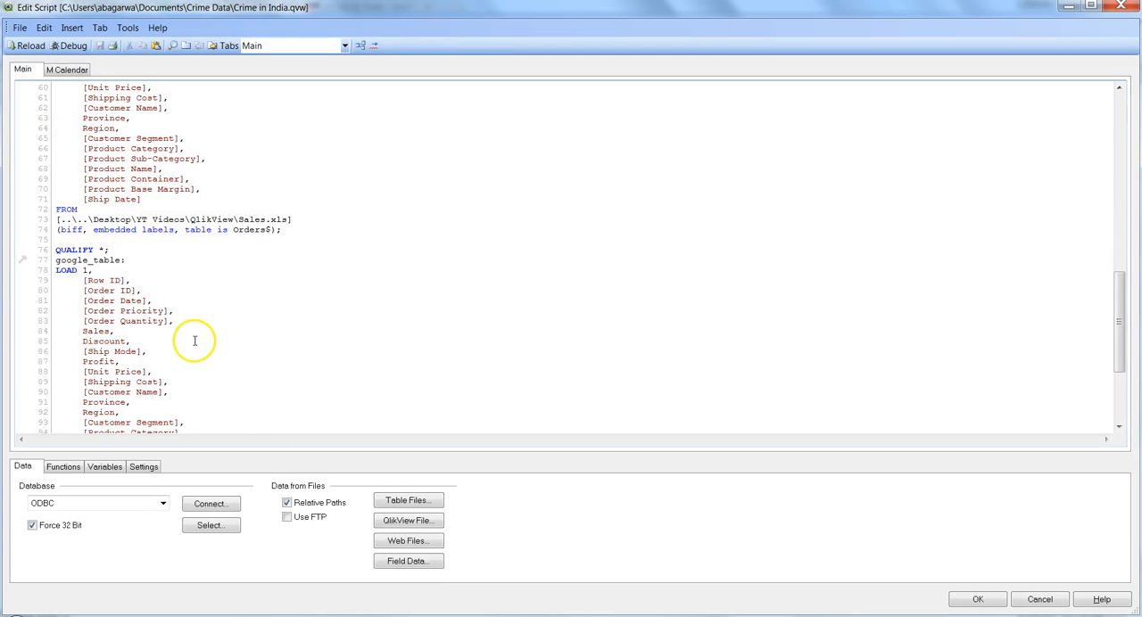
{"action": "mouse_move", "coordinate": [1040, 316]}
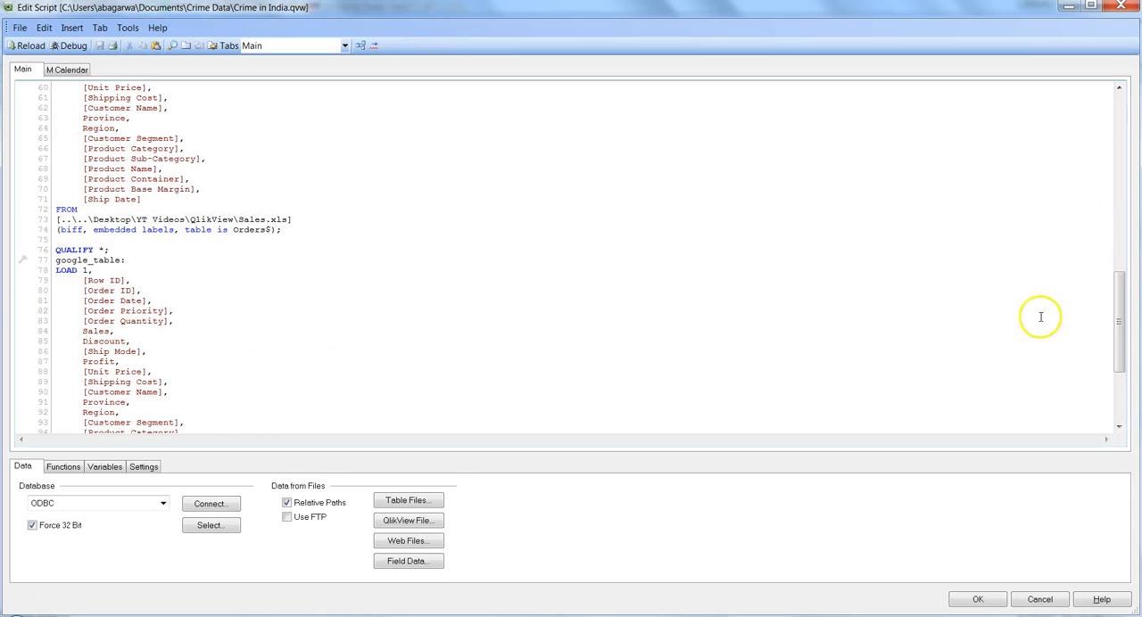
Step: Clear the old google_table load block so the script ends empty after line 74
{"action": "scroll", "scroll_direction": "down", "scroll_amount": 3}
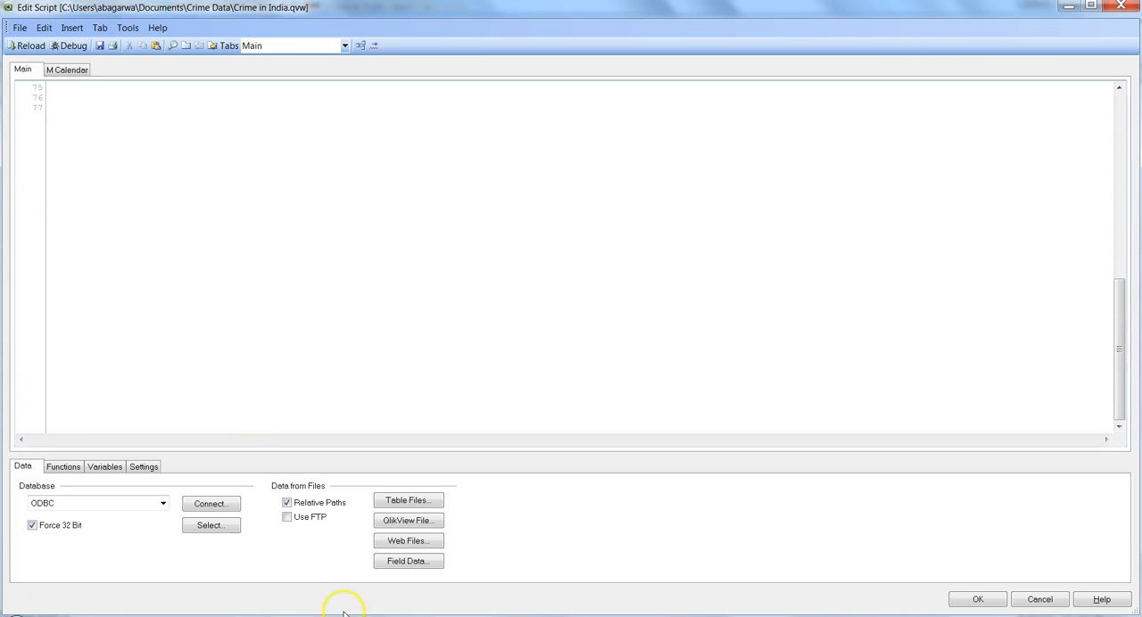
{"action": "left_click", "coordinate": [408, 541]}
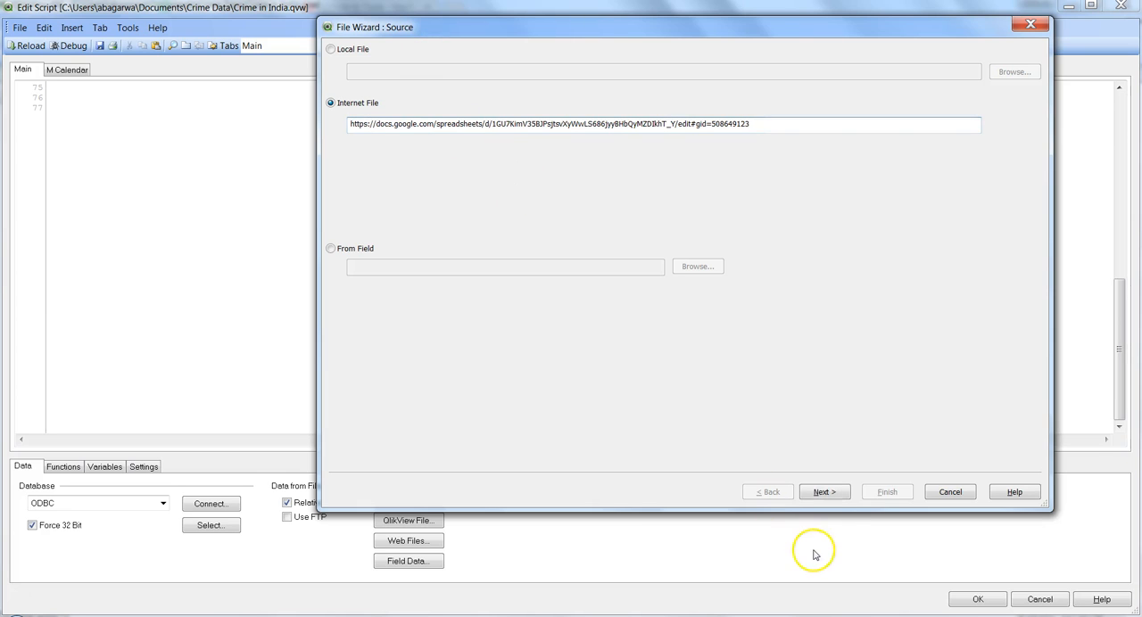
Step: Advance the Web Files wizard reading the Google Sheet URL as HTML with table @1 previewed
{"action": "left_click", "coordinate": [824, 491]}
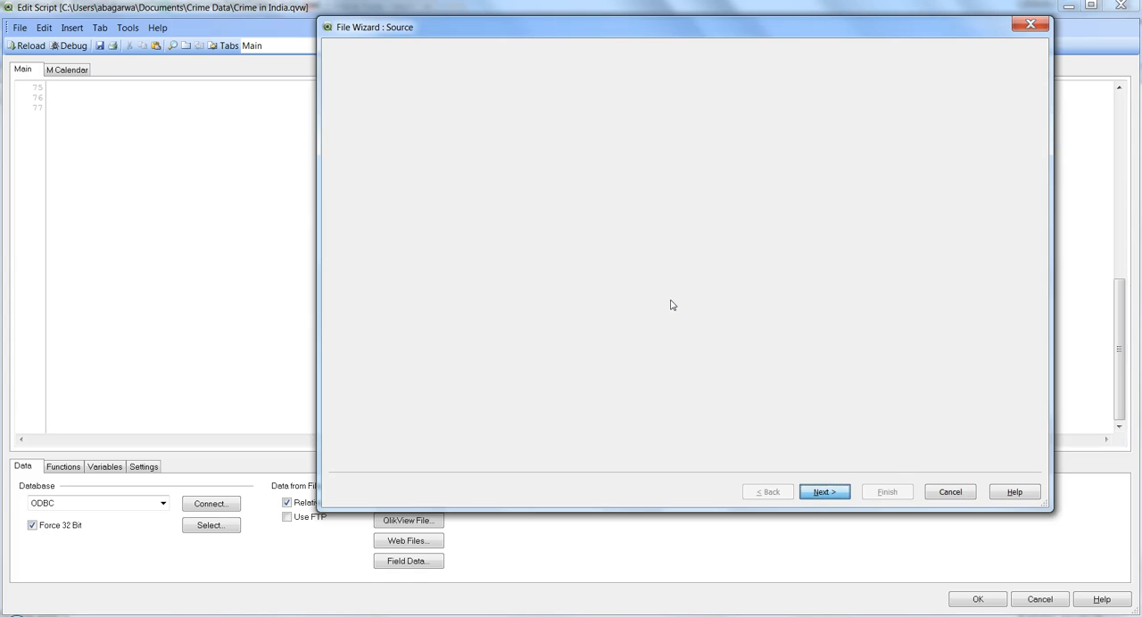
{"action": "left_click", "coordinate": [825, 491]}
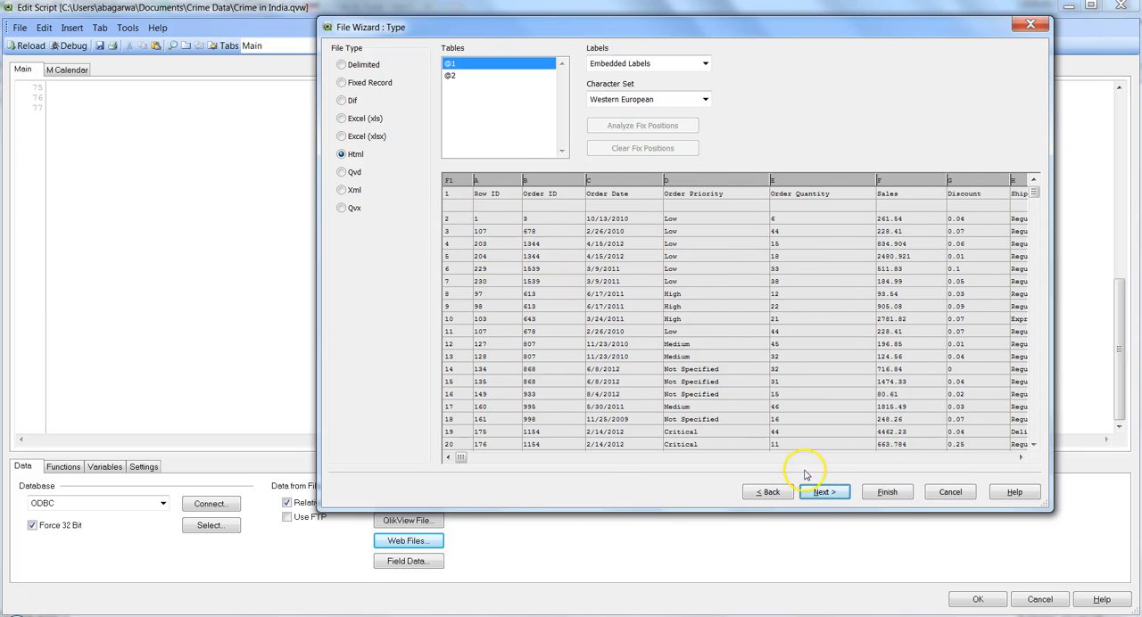
Step: Enable the transformation step and delete the numbering column and stray top rows so headers start at Row ID
{"action": "left_click", "coordinate": [825, 492]}
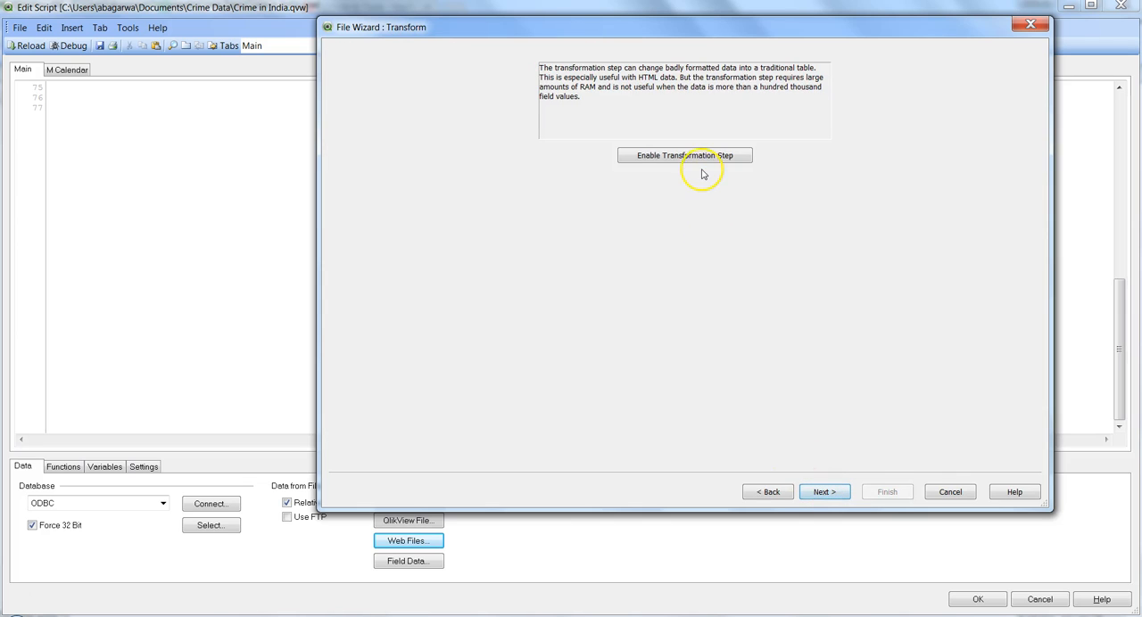
{"action": "left_click", "coordinate": [684, 155]}
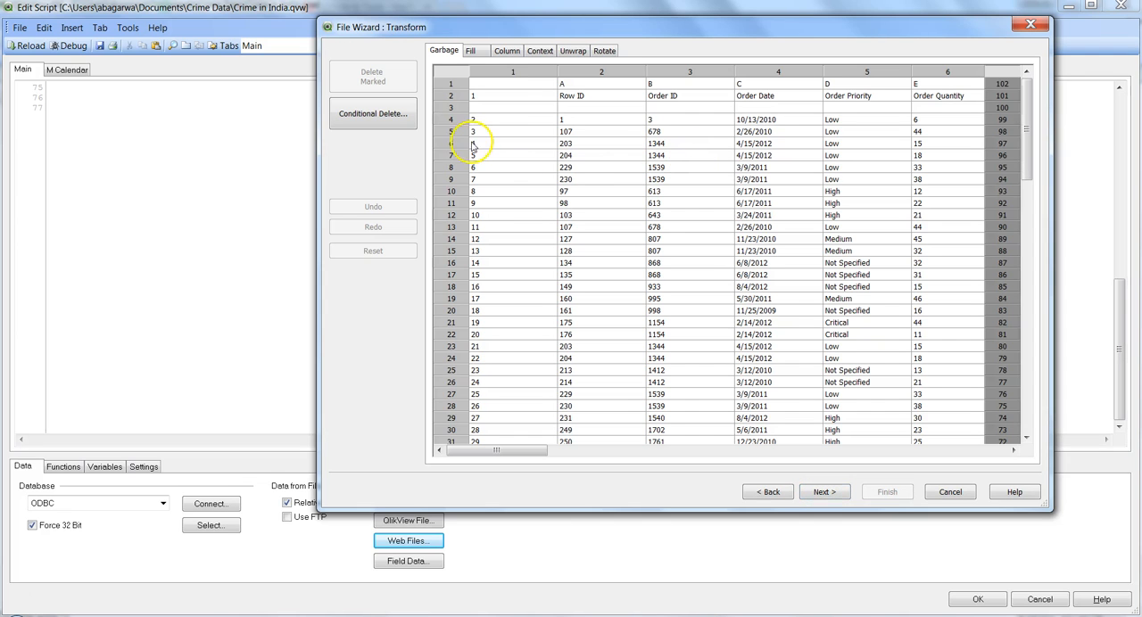
{"action": "left_click", "coordinate": [373, 77]}
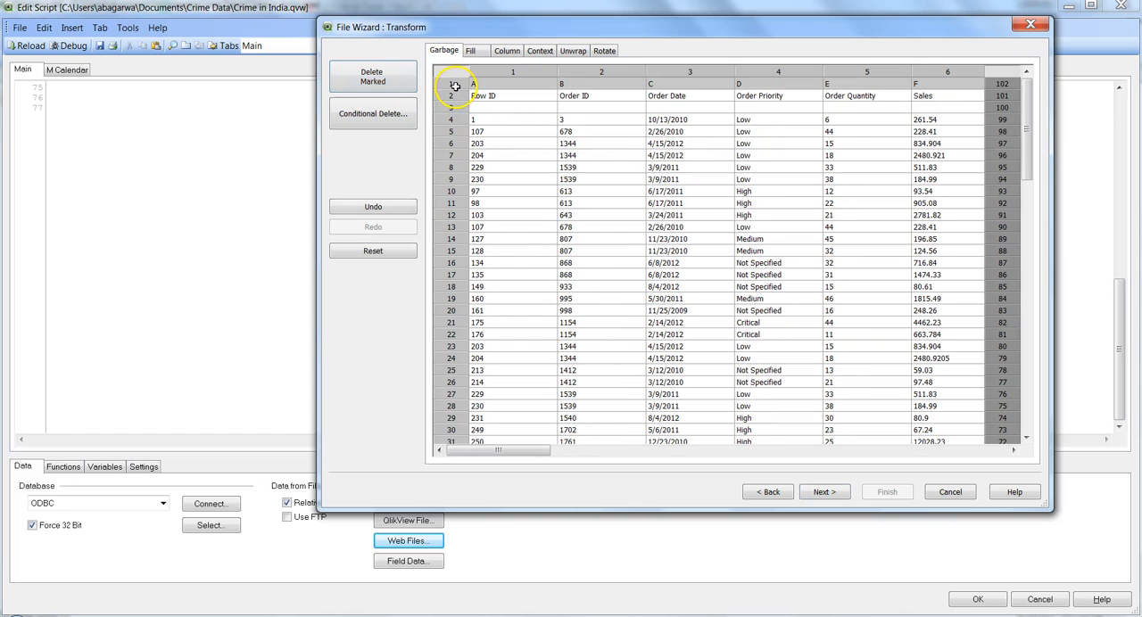
{"action": "left_click", "coordinate": [440, 87]}
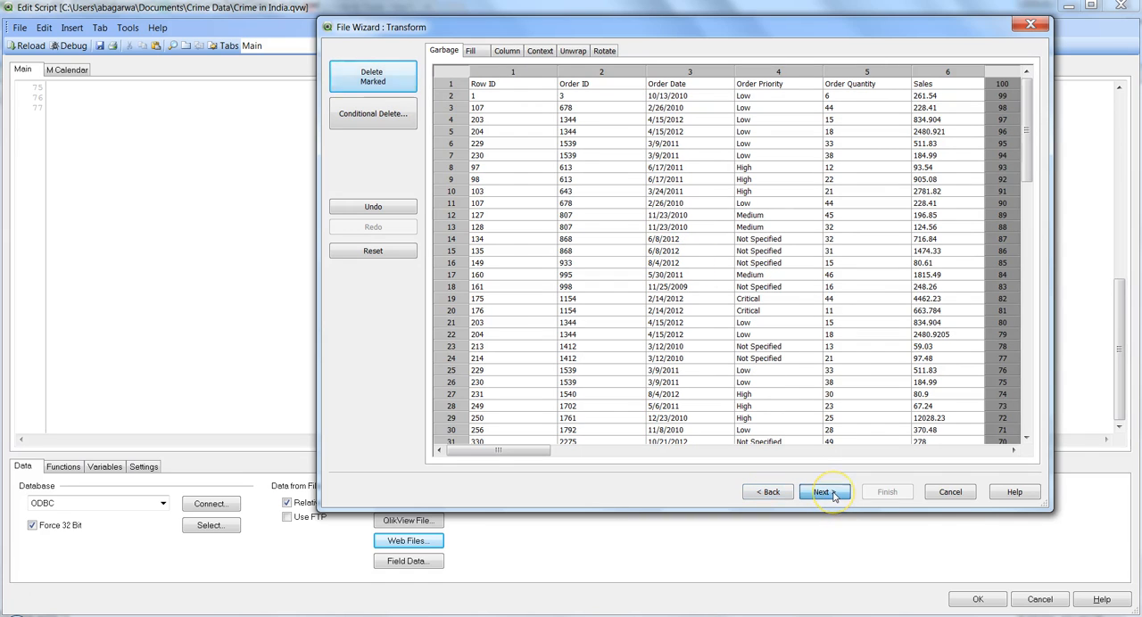
{"action": "left_click", "coordinate": [825, 492]}
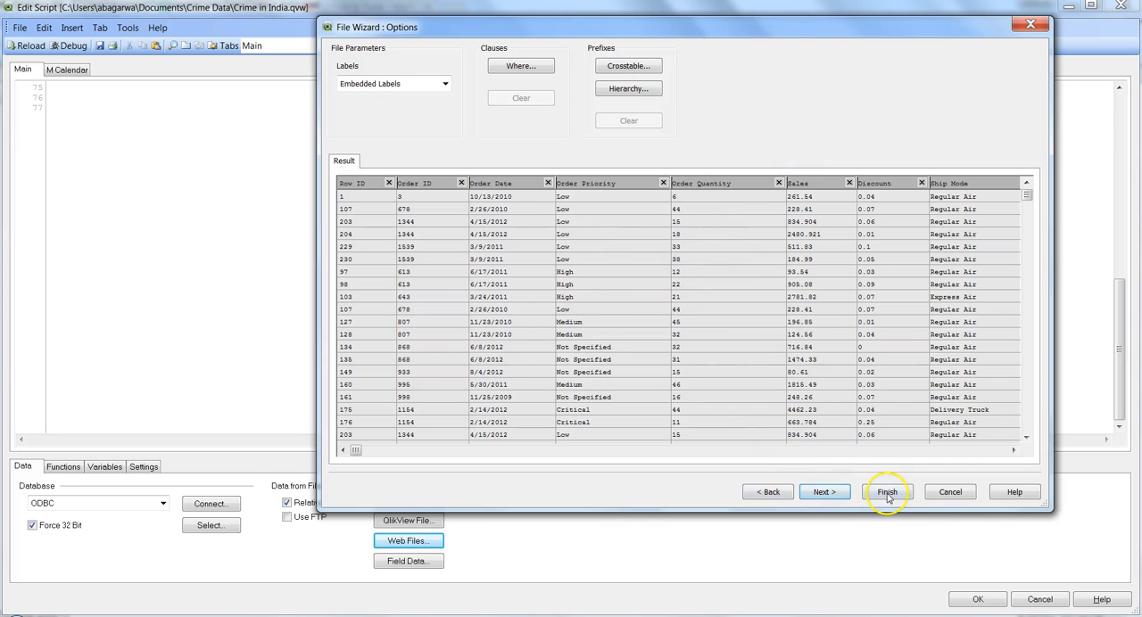
Step: Finish the wizard so the generated LOAD statement with removal filters lands in the script
{"action": "left_click", "coordinate": [893, 492]}
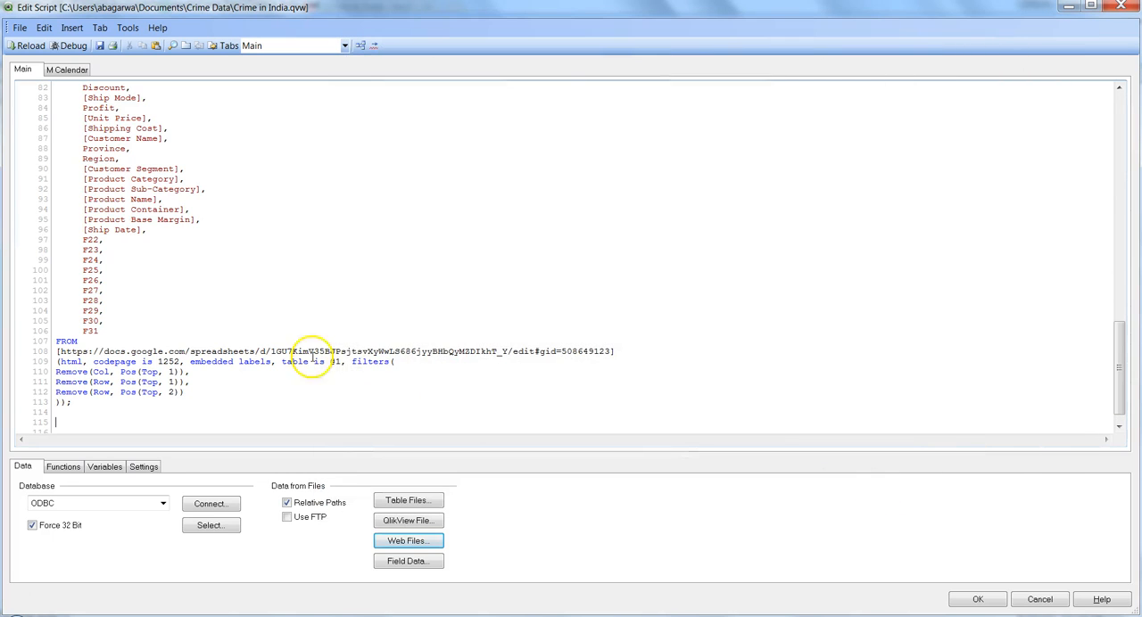
{"action": "mouse_move", "coordinate": [151, 409]}
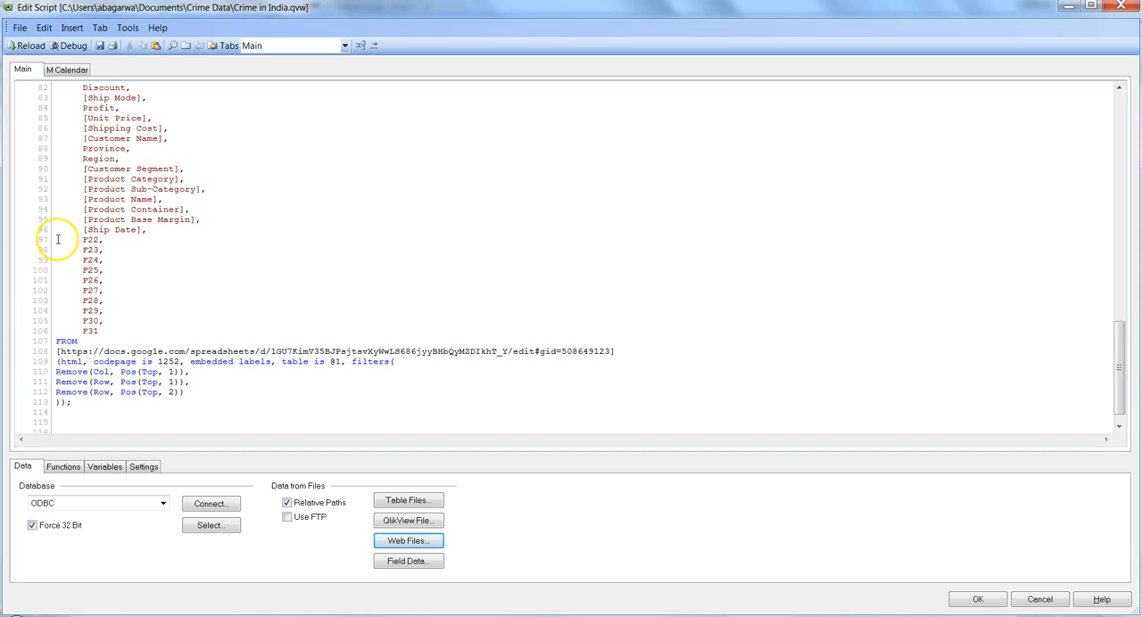
{"action": "left_click_drag", "start_coordinate": [58, 240], "coordinate": [107, 331]}
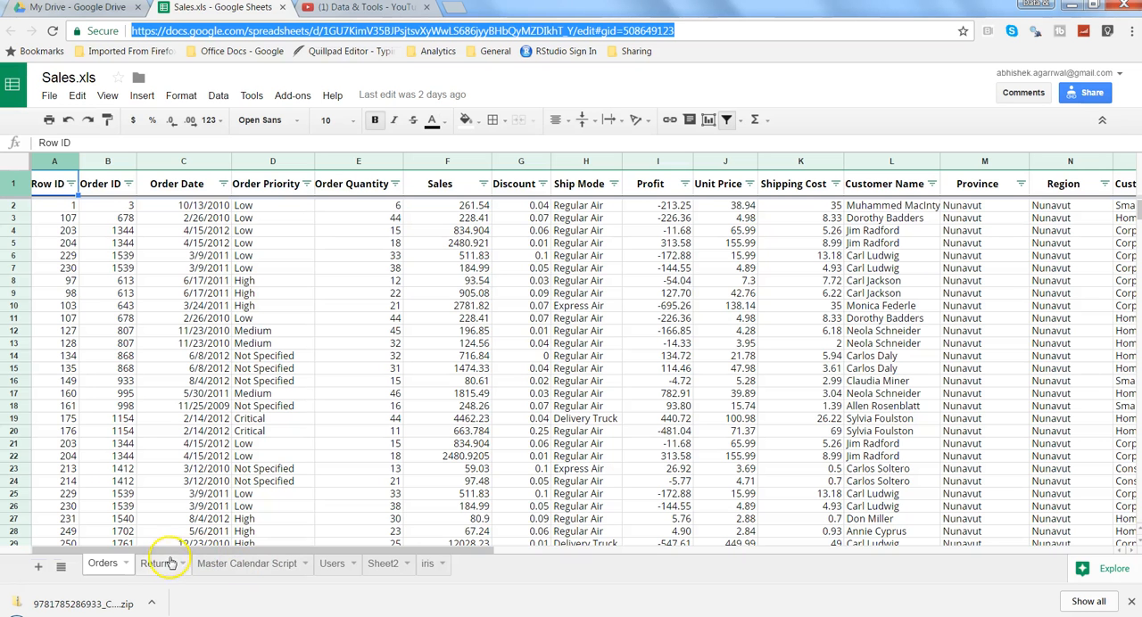
{"action": "left_click", "coordinate": [157, 564]}
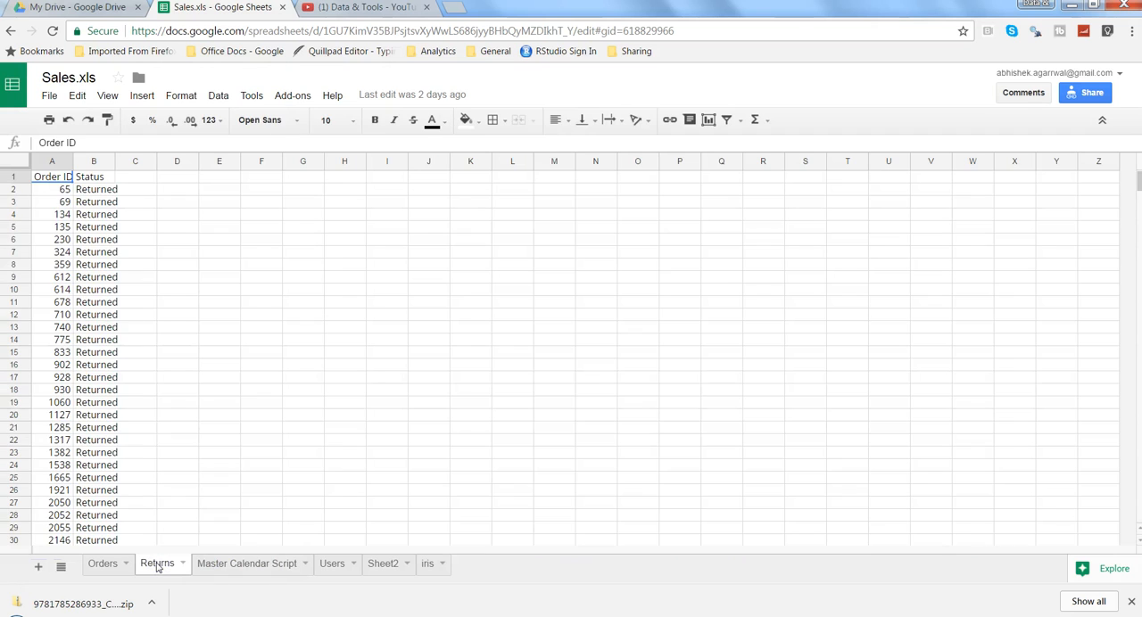
{"action": "left_click", "coordinate": [332, 564]}
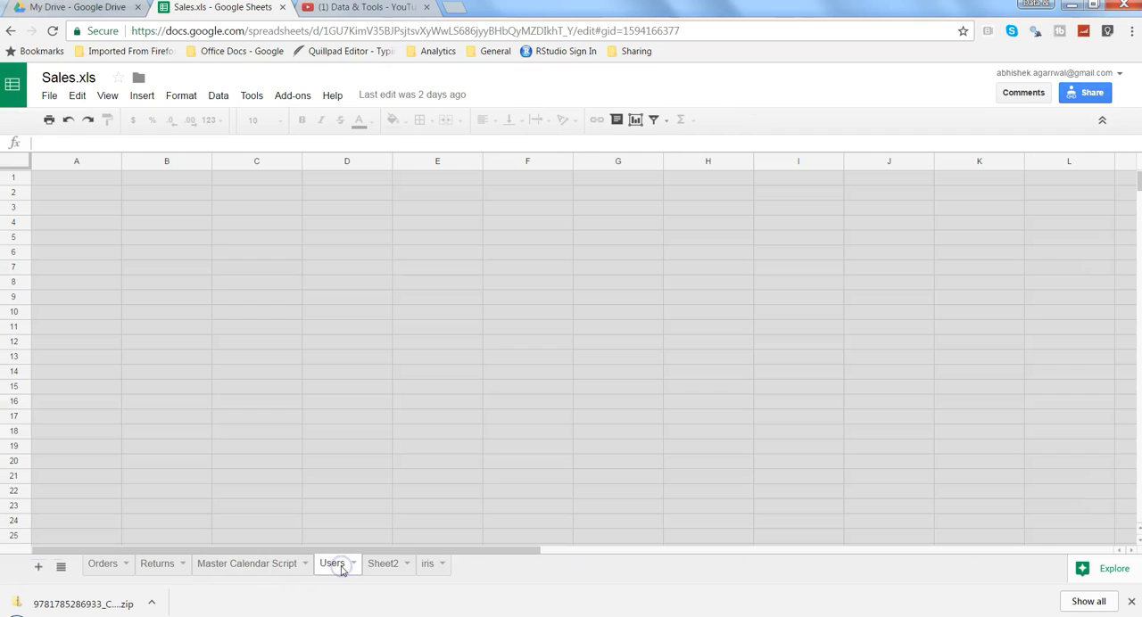
{"action": "left_click", "coordinate": [427, 564]}
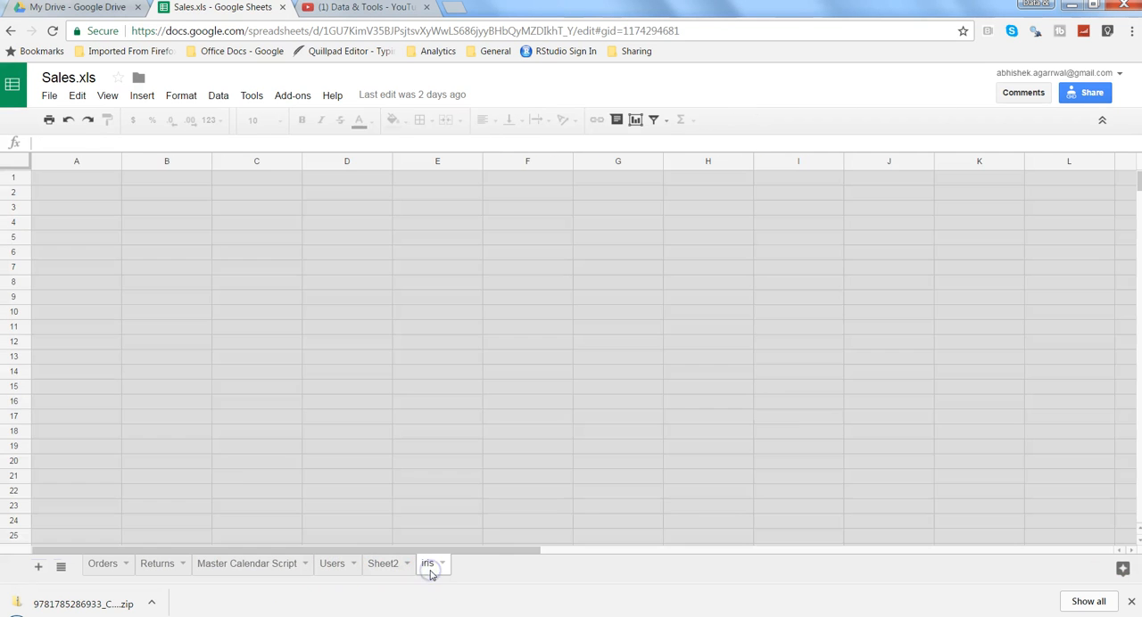
{"action": "left_click", "coordinate": [431, 564]}
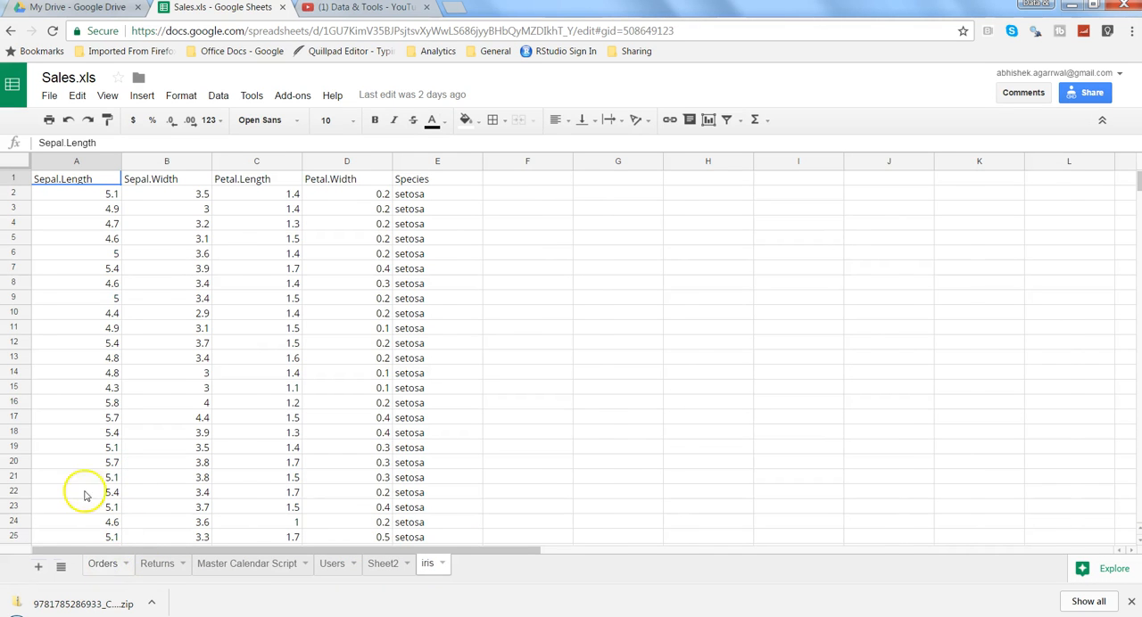
{"action": "left_click", "coordinate": [93, 563]}
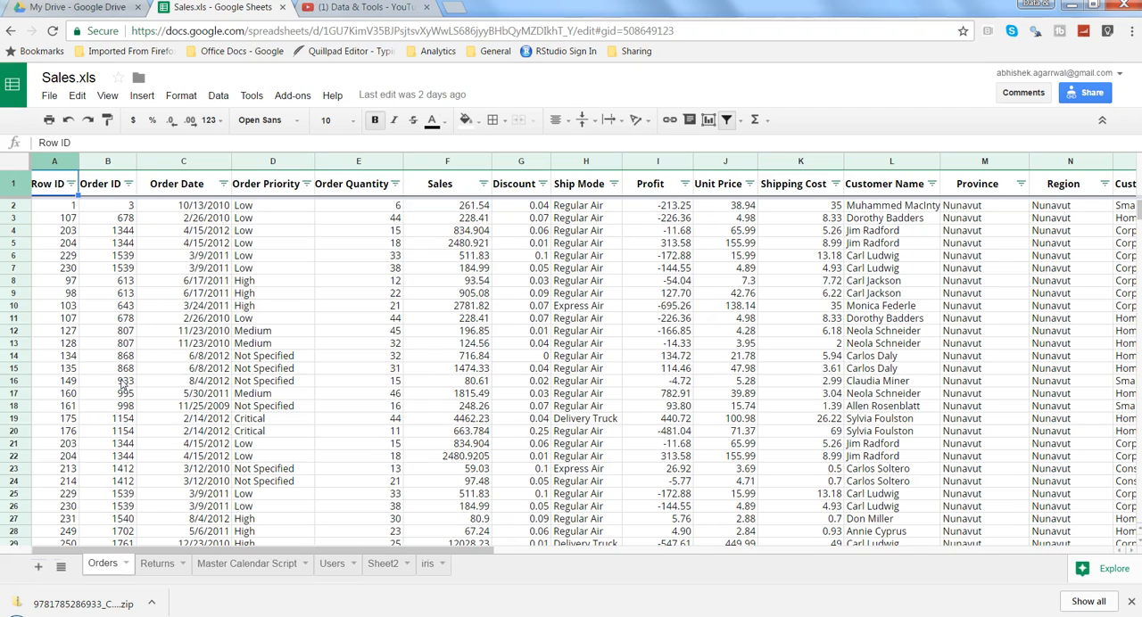
{"action": "mouse_move", "coordinate": [313, 449]}
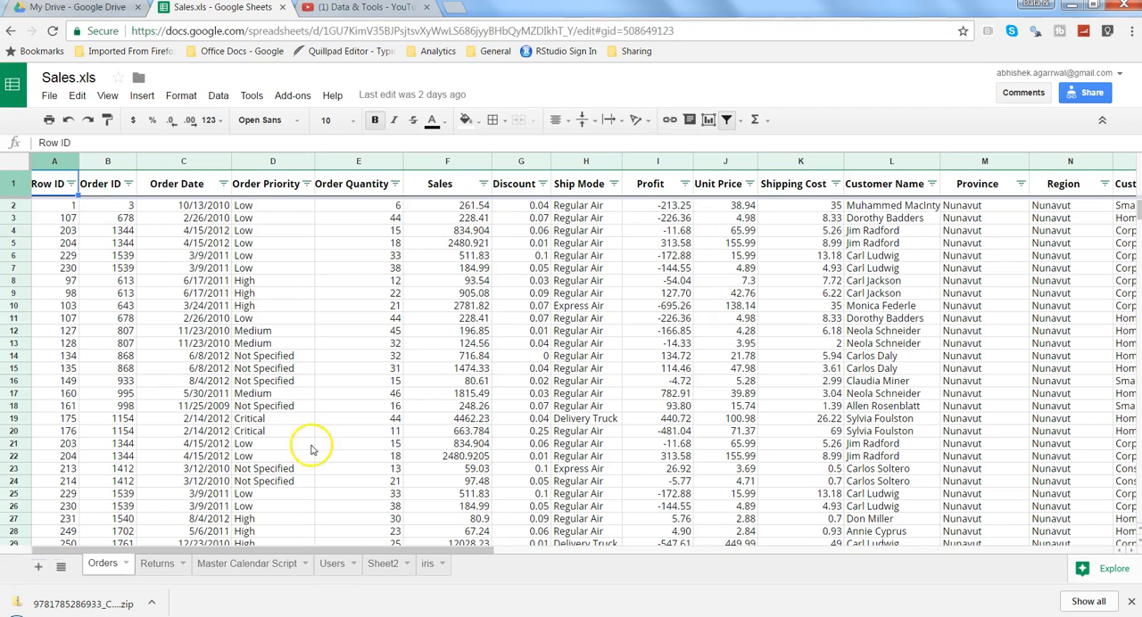
{"action": "mouse_move", "coordinate": [375, 551]}
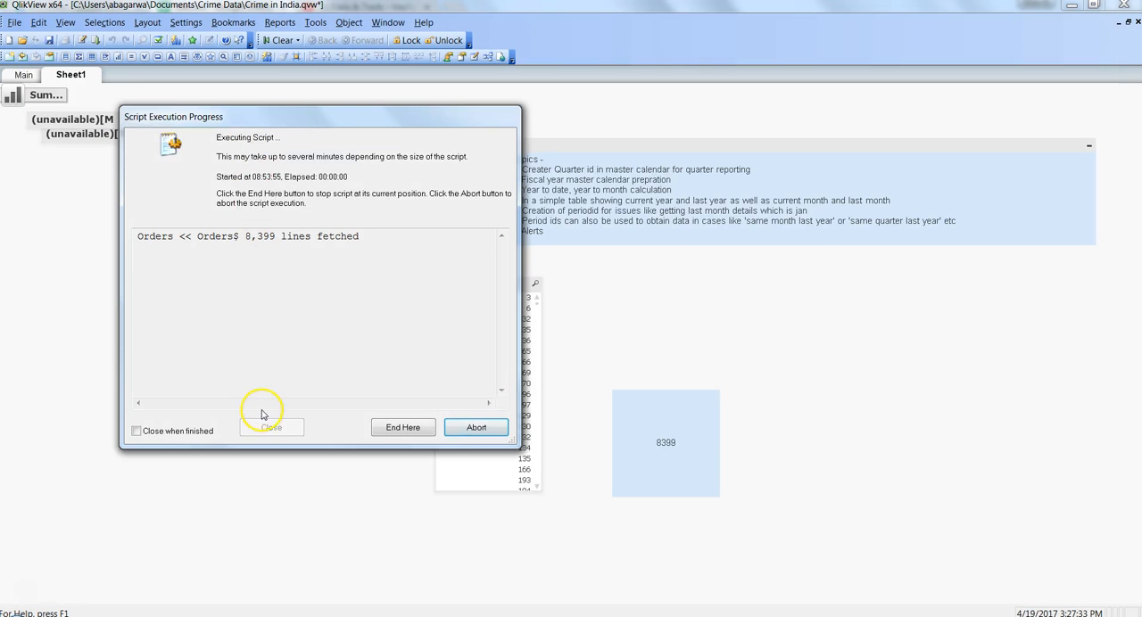
{"action": "mouse_move", "coordinate": [597, 462]}
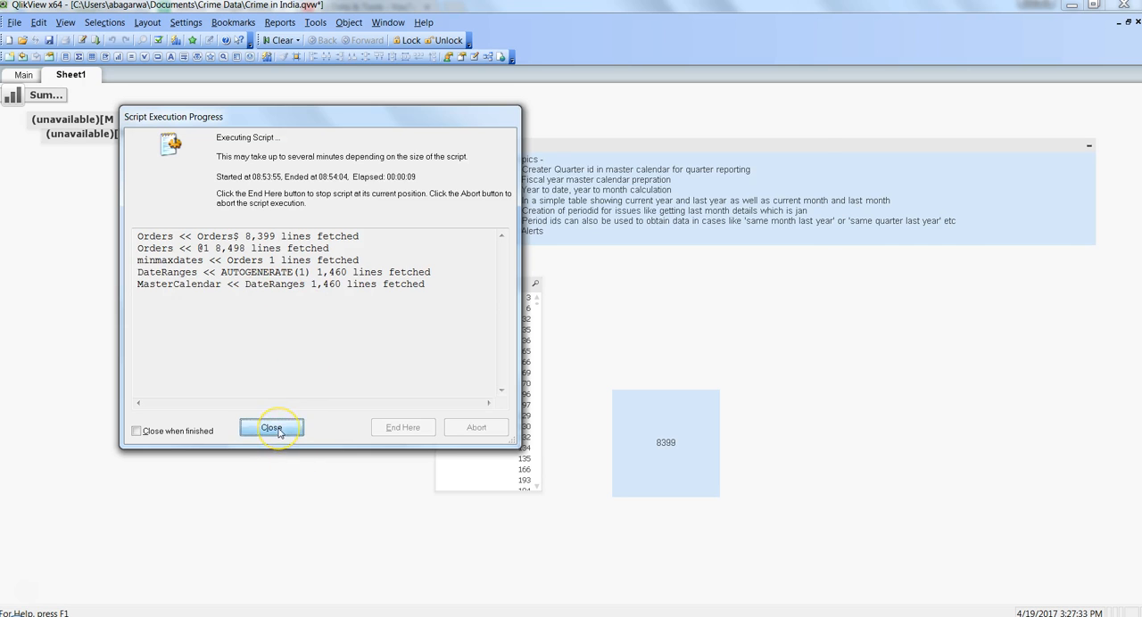
Step: Close the finished reload report after 8,498 rows load and the Order ID count reads 8498
{"action": "left_click", "coordinate": [272, 427]}
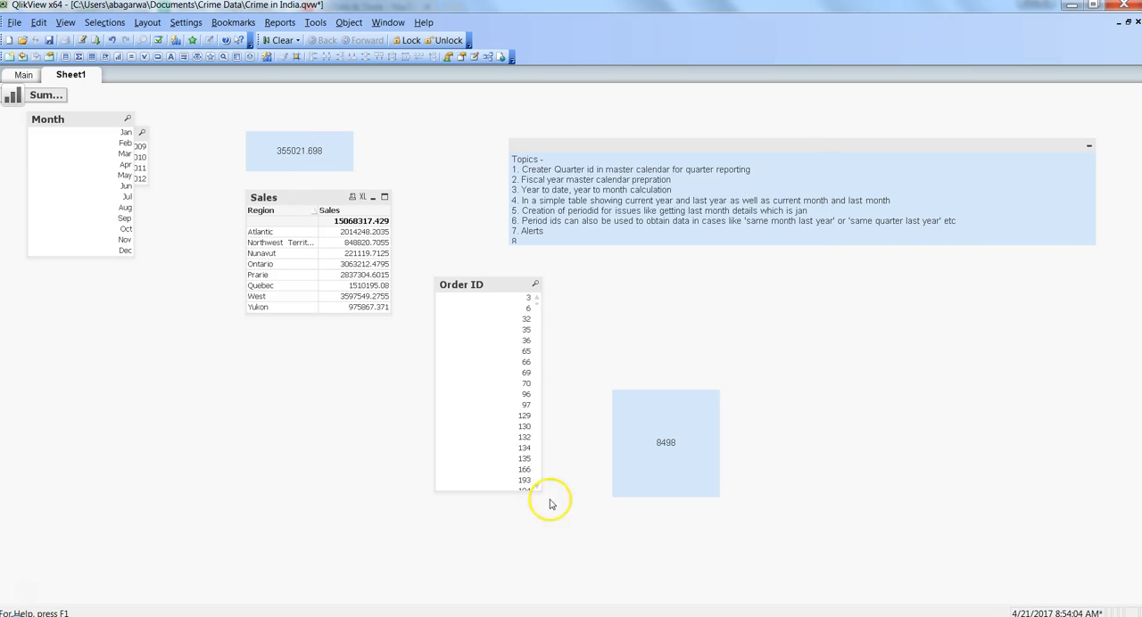